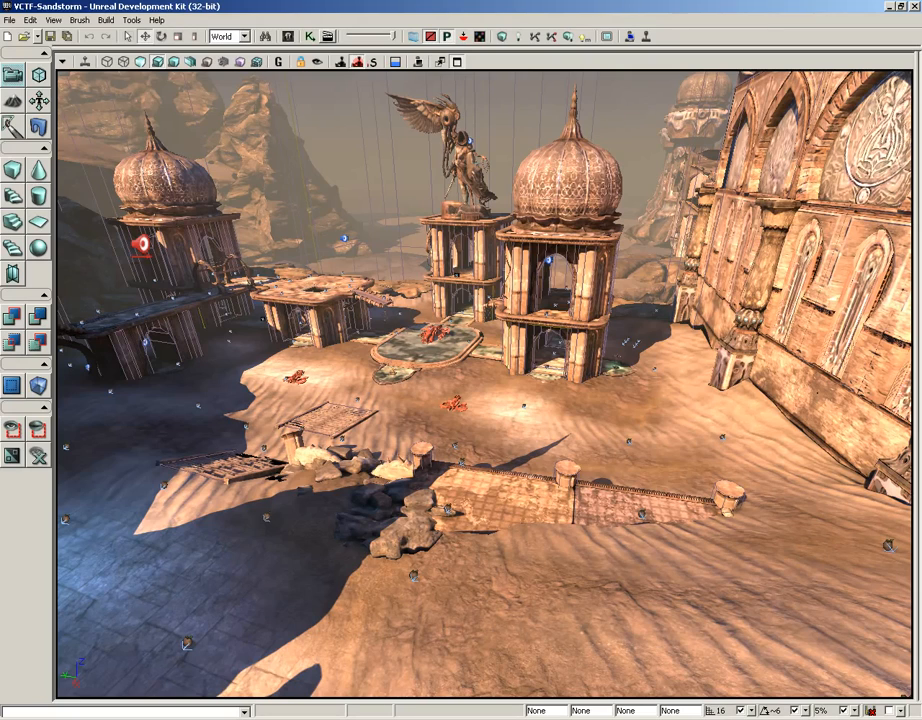
mouse_move(358, 62)
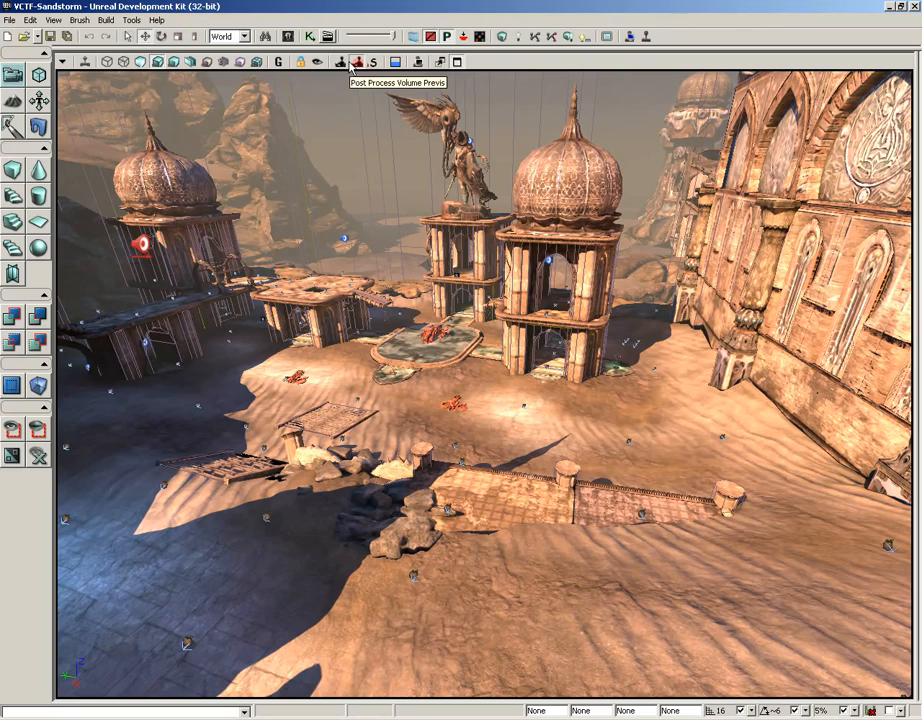
mouse_move(372, 62)
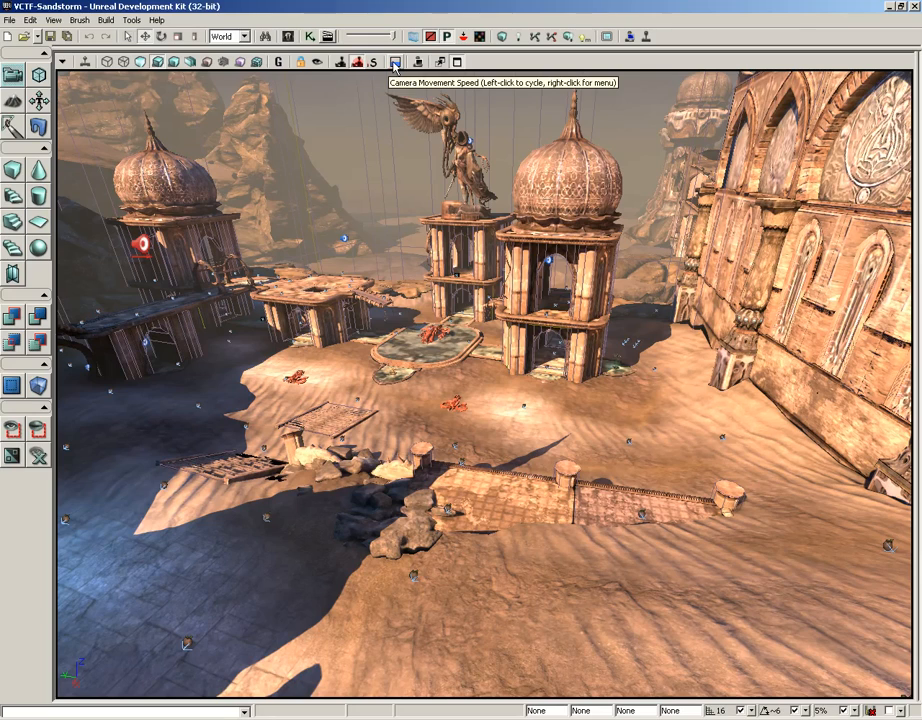
mouse_move(417, 62)
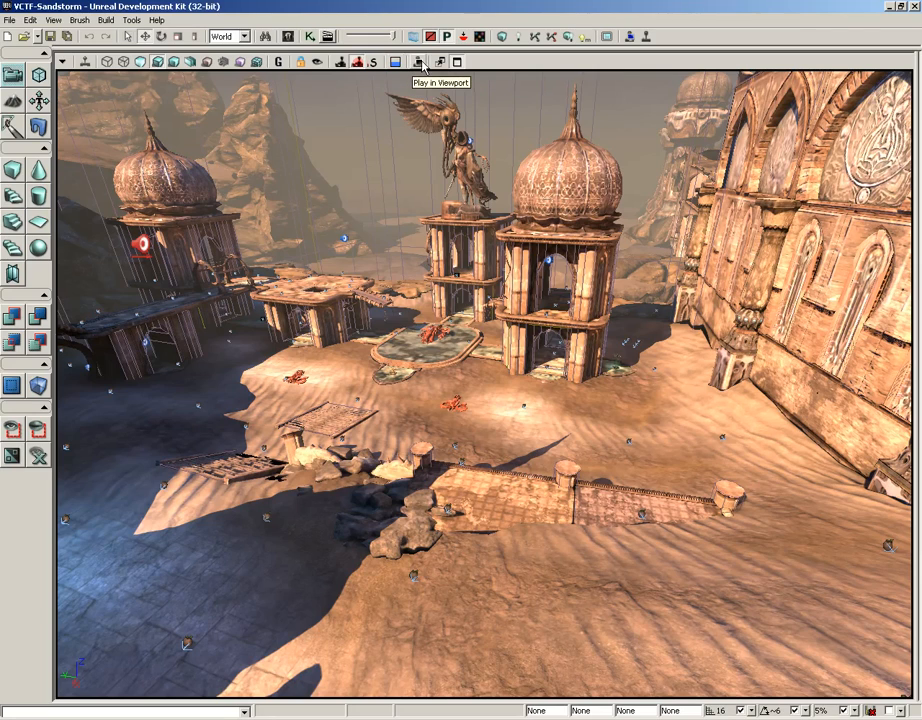
mouse_move(457, 62)
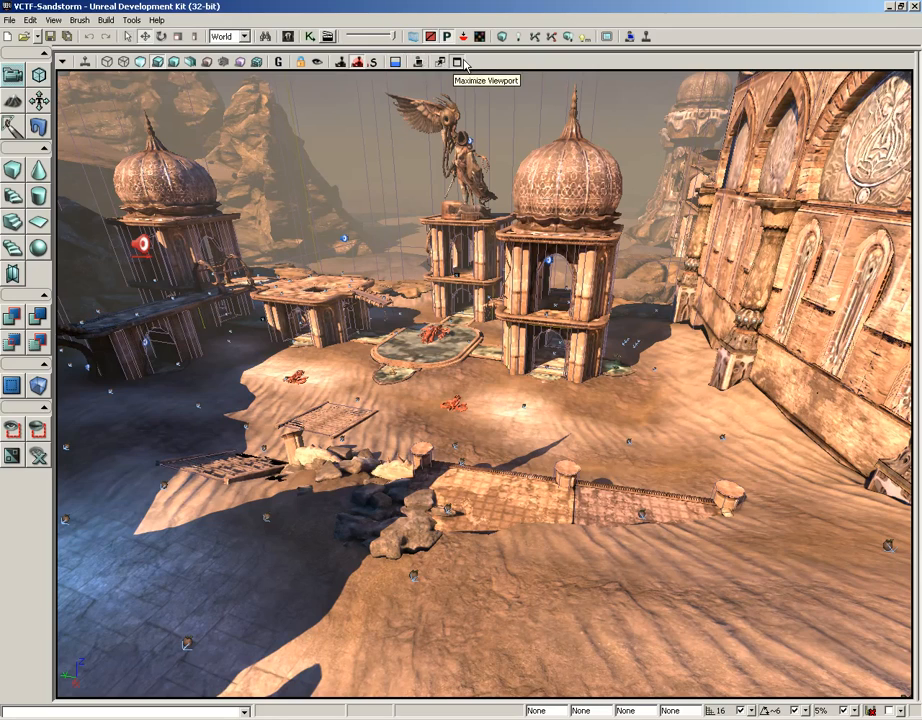
mouse_move(461, 68)
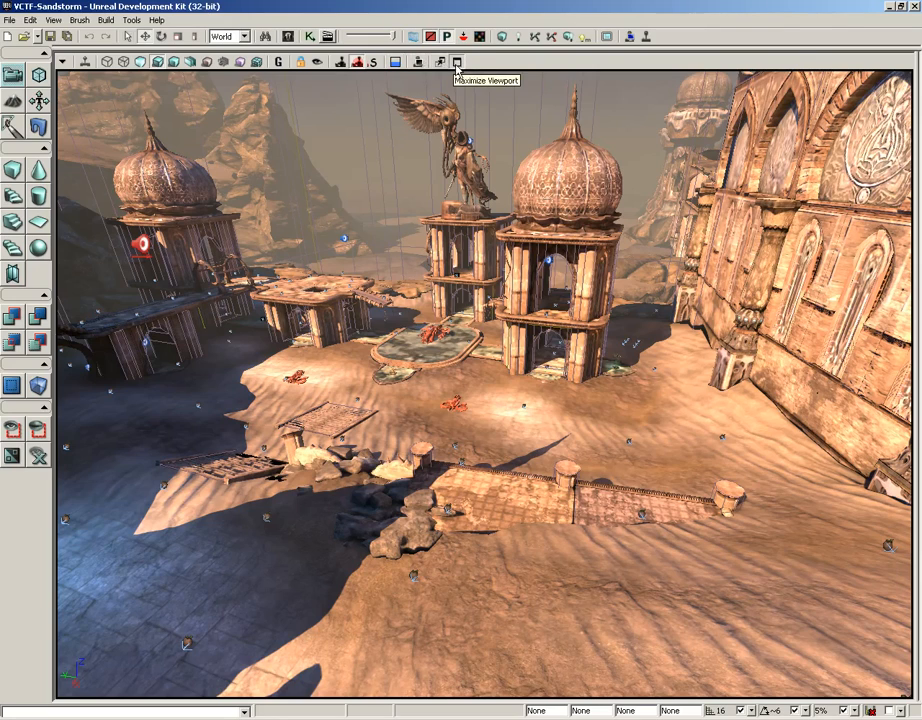
Restore the four-viewport layout with the Maximize Viewport button
click(456, 62)
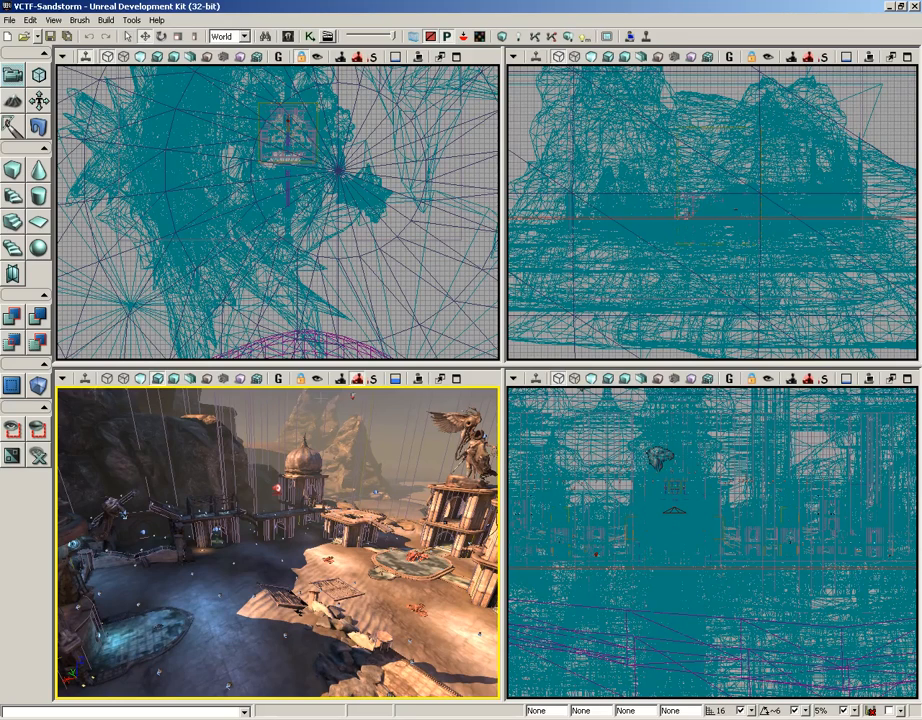
mouse_move(360, 378)
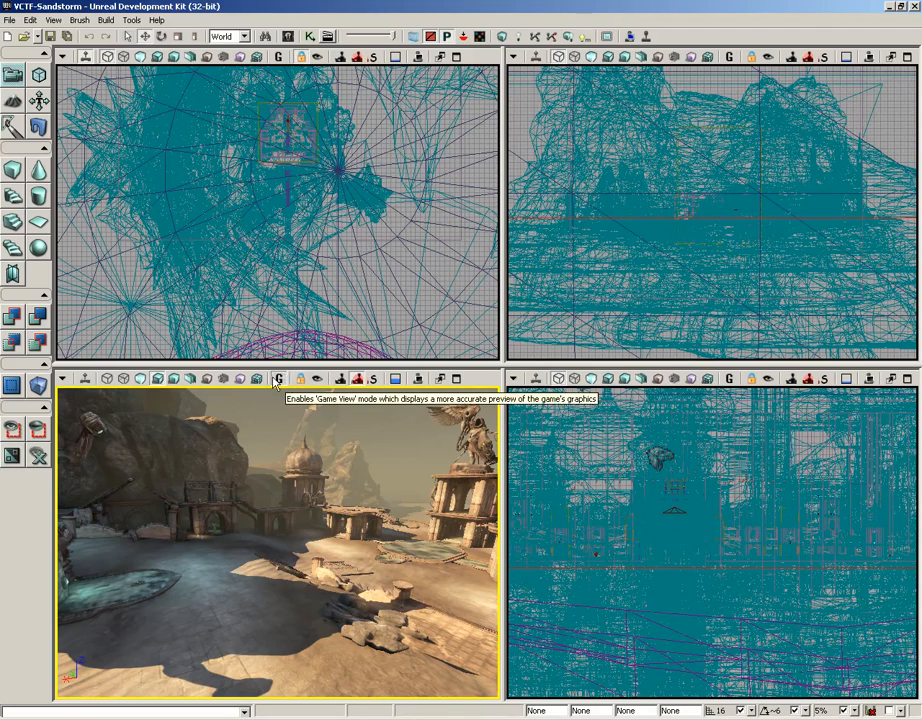
mouse_move(360, 379)
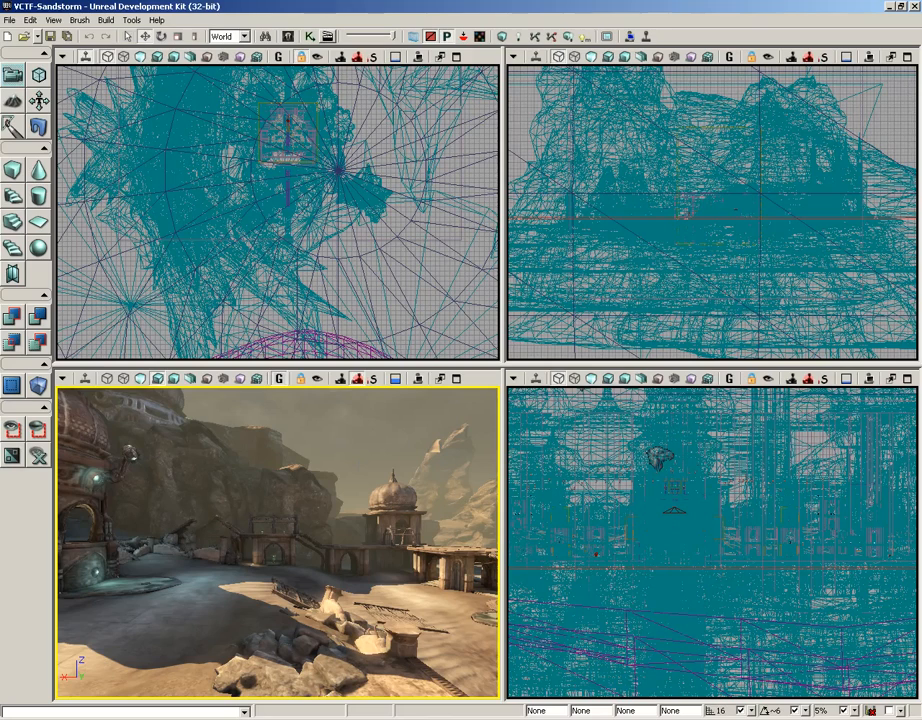
mouse_move(360, 378)
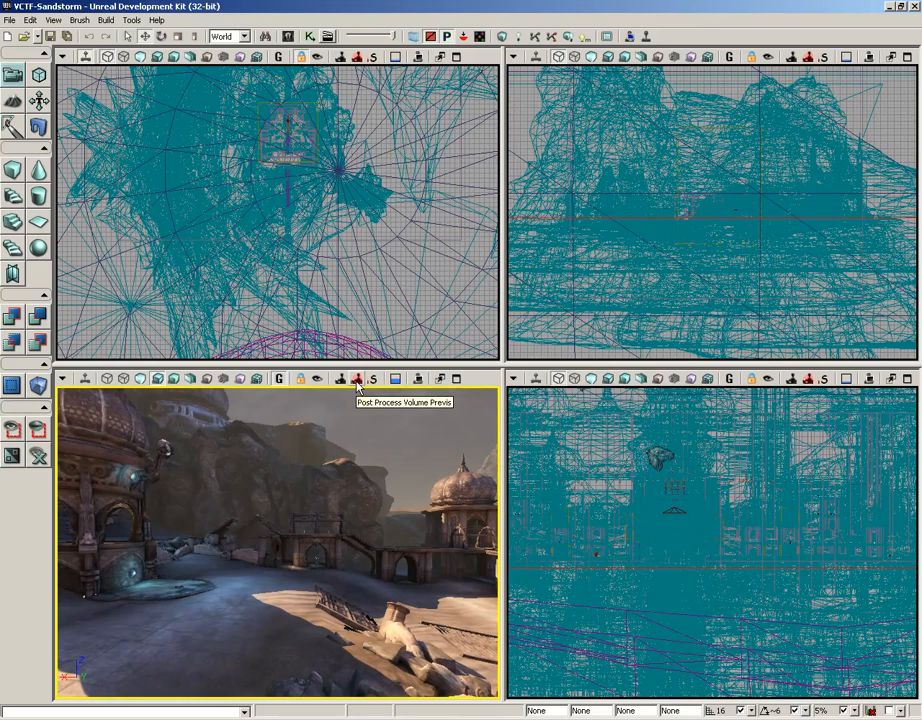
mouse_move(373, 378)
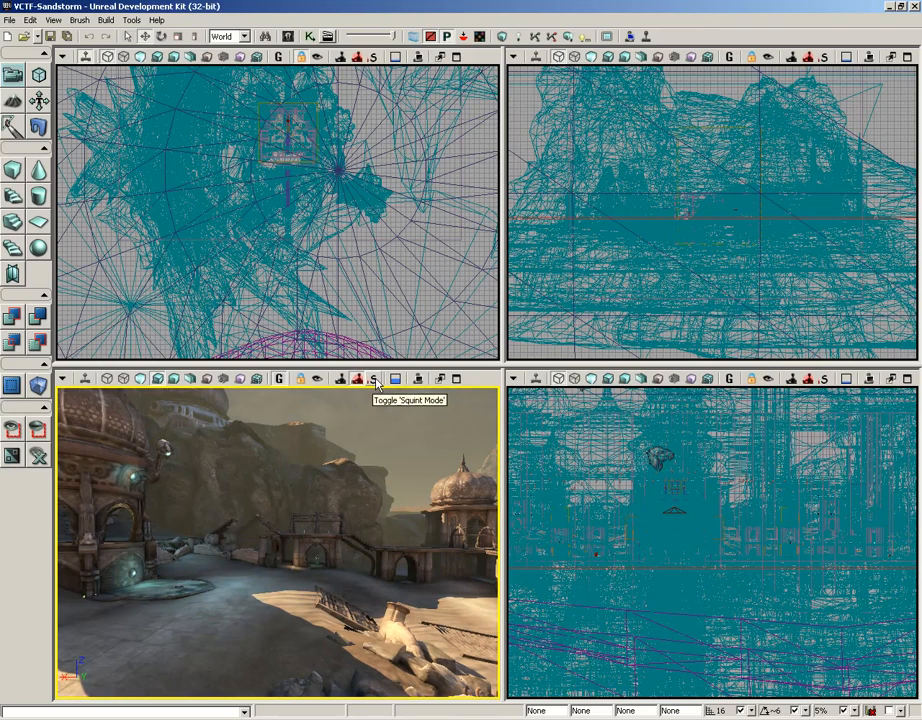
mouse_move(457, 378)
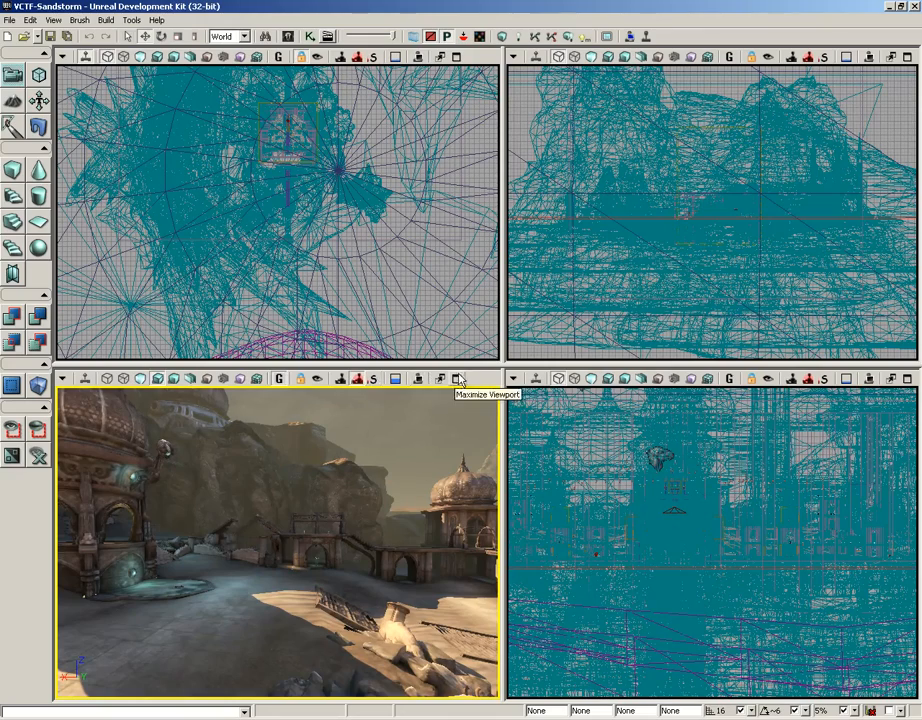
Toggle Squint Mode on the perspective view to blur the domed tower, then turn it off
click(375, 379)
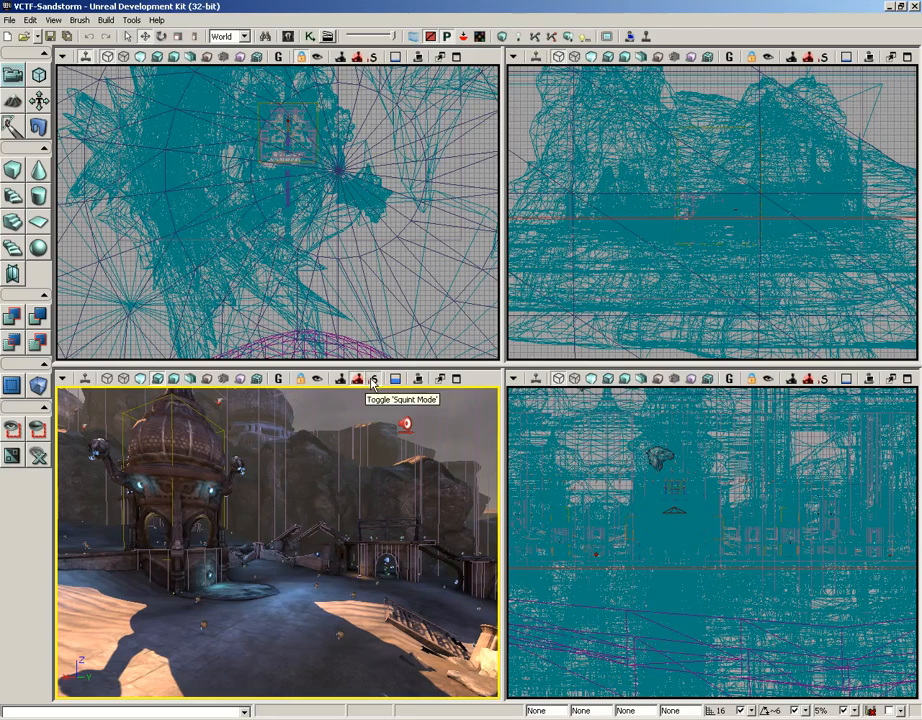
click(373, 379)
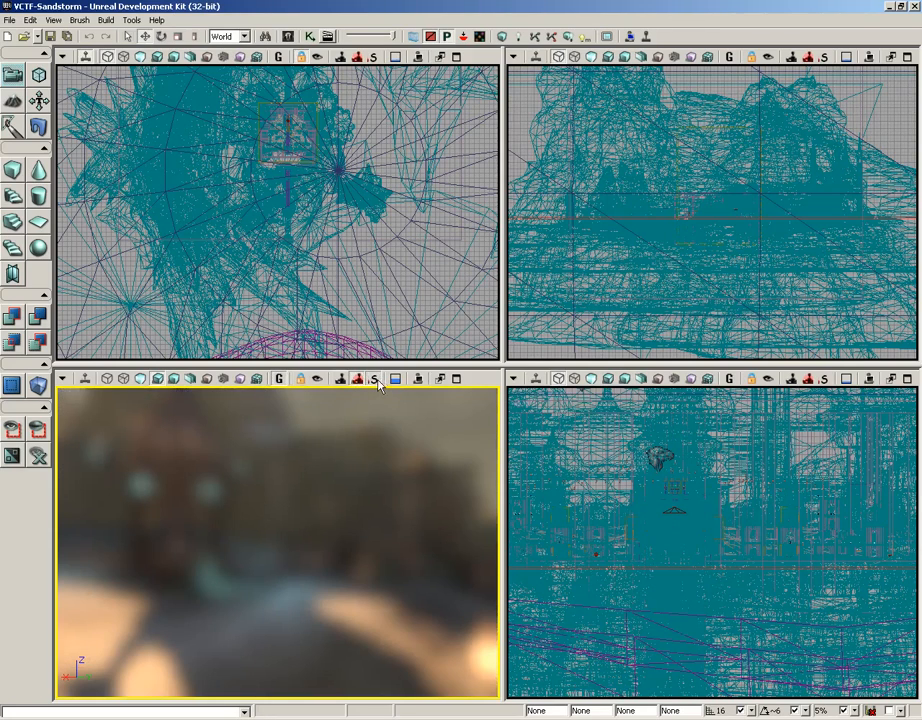
click(378, 378)
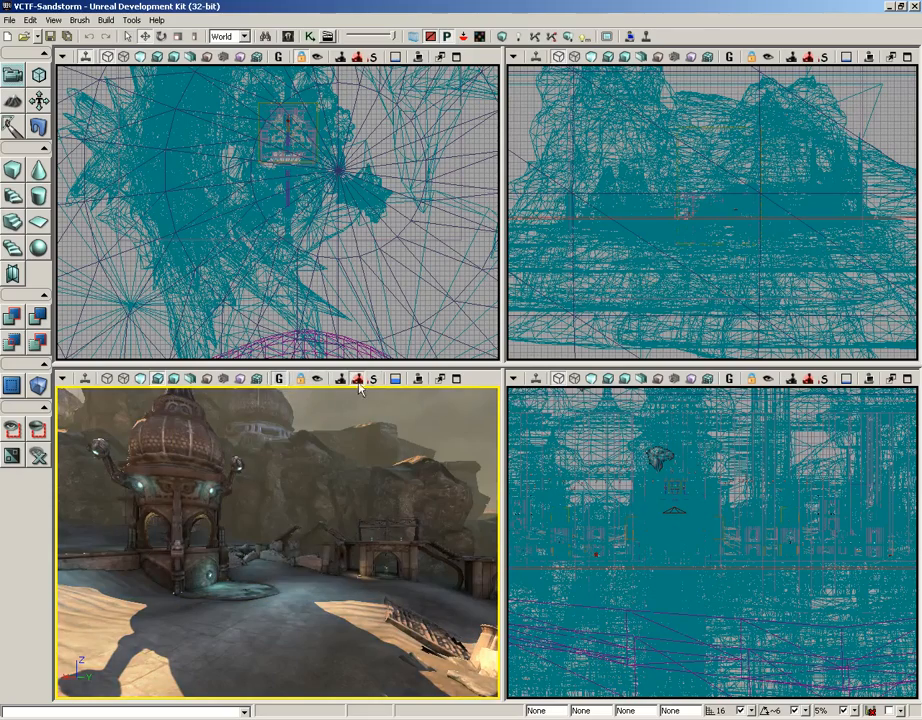
mouse_move(318, 379)
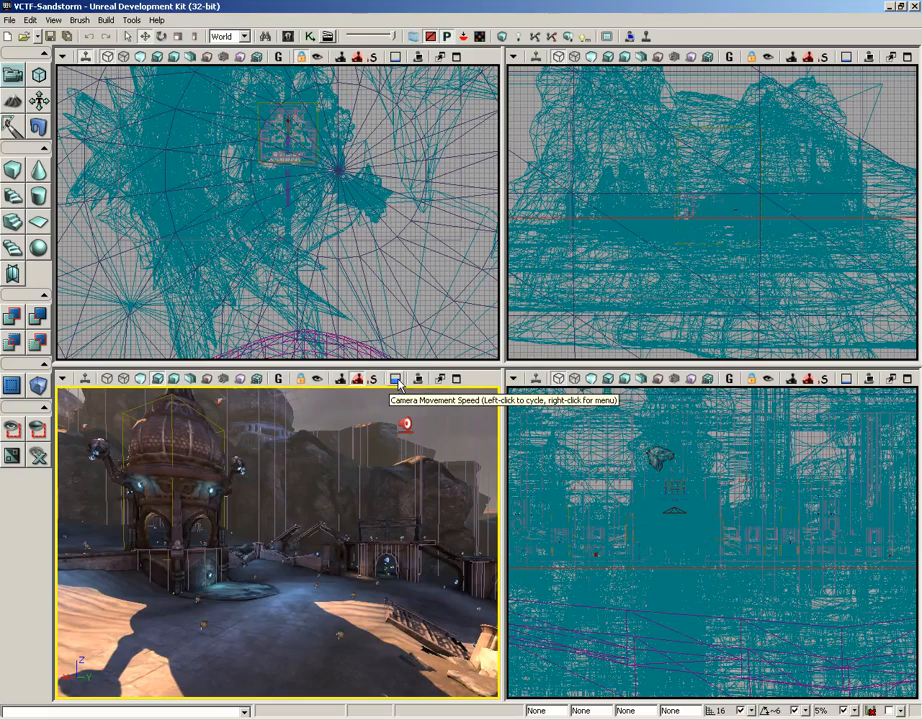
mouse_move(371, 480)
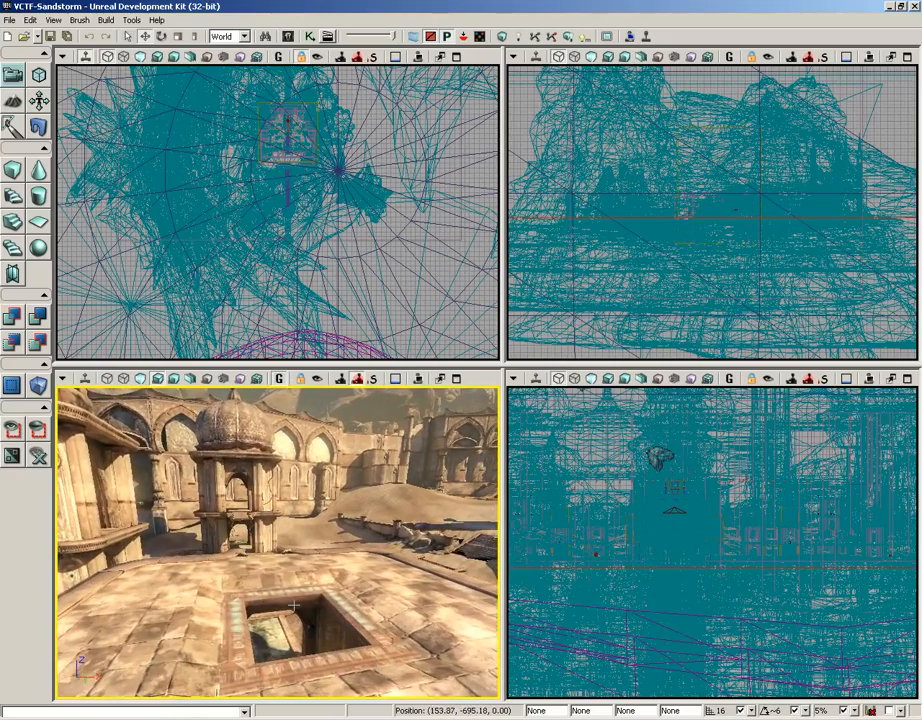
mouse_move(393, 378)
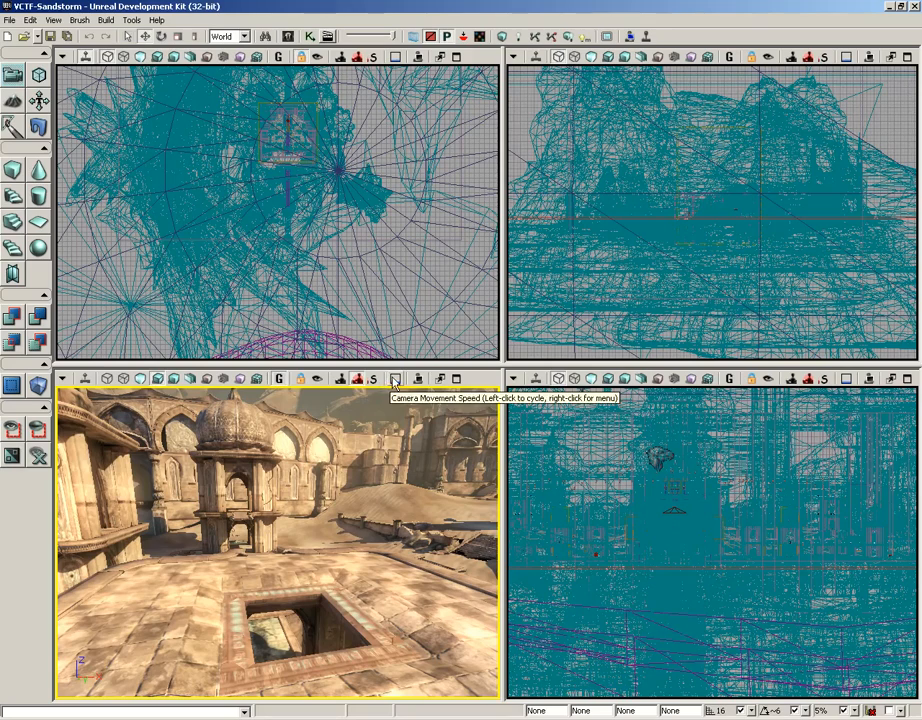
Set the perspective camera movement speed to Normal Camera Speed
right_click(394, 378)
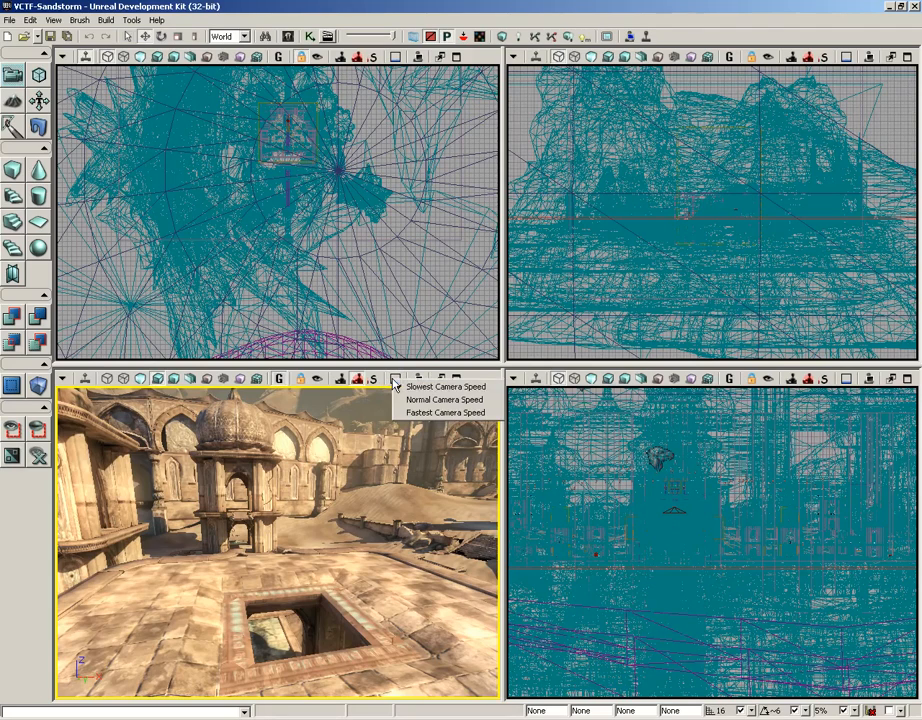
mouse_move(443, 399)
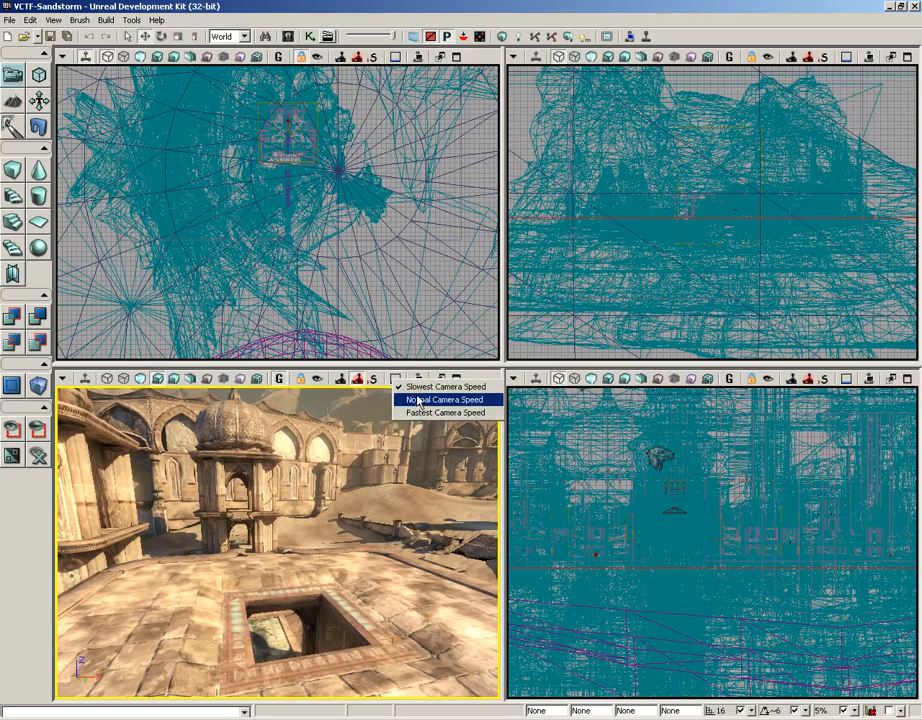
click(445, 399)
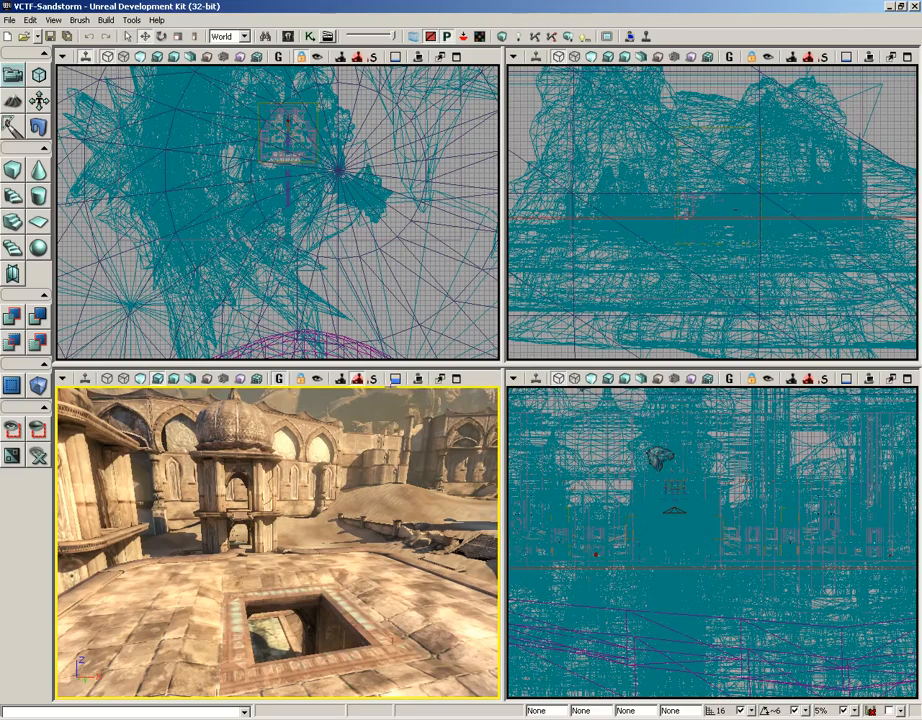
mouse_move(420, 380)
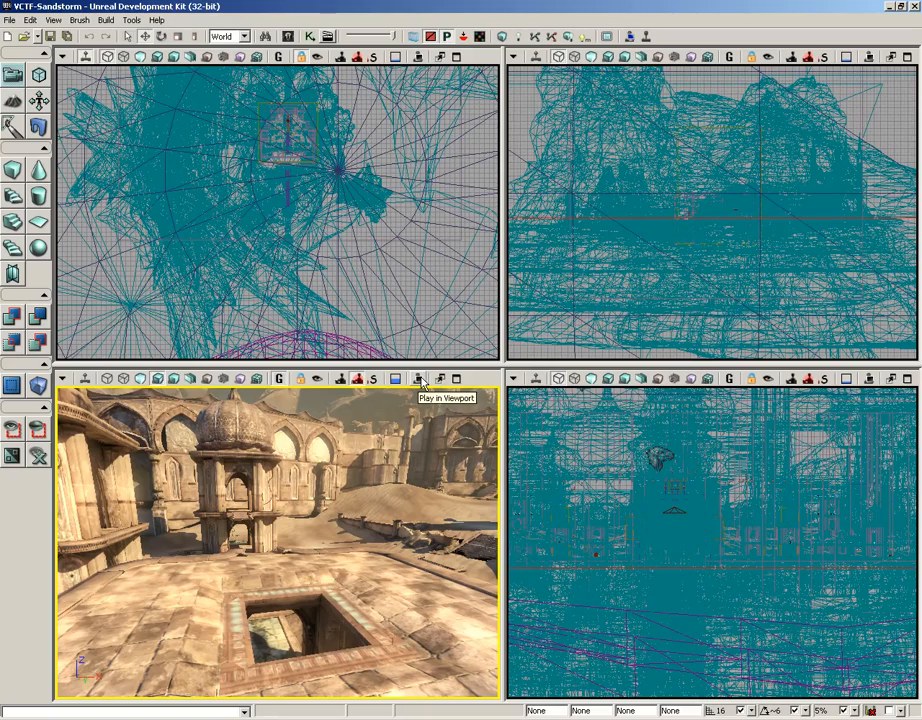
mouse_move(440, 378)
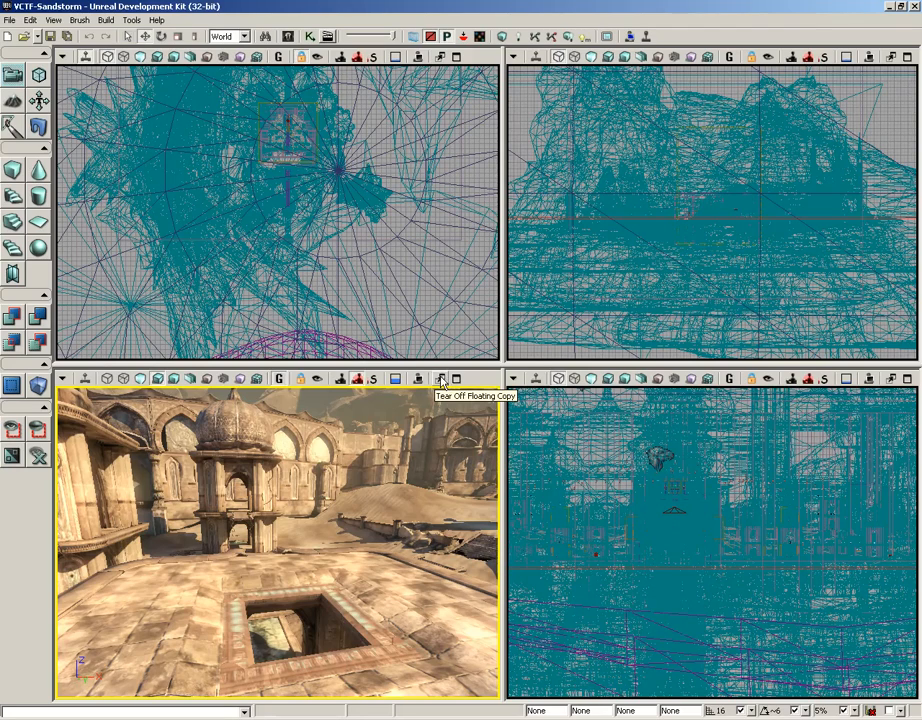
click(440, 378)
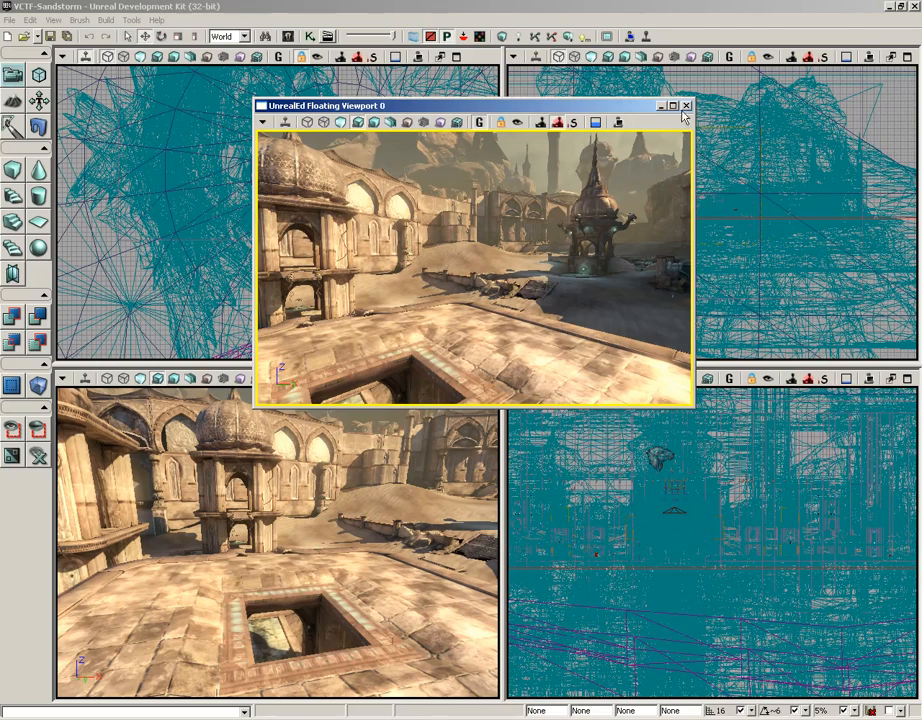
click(687, 105)
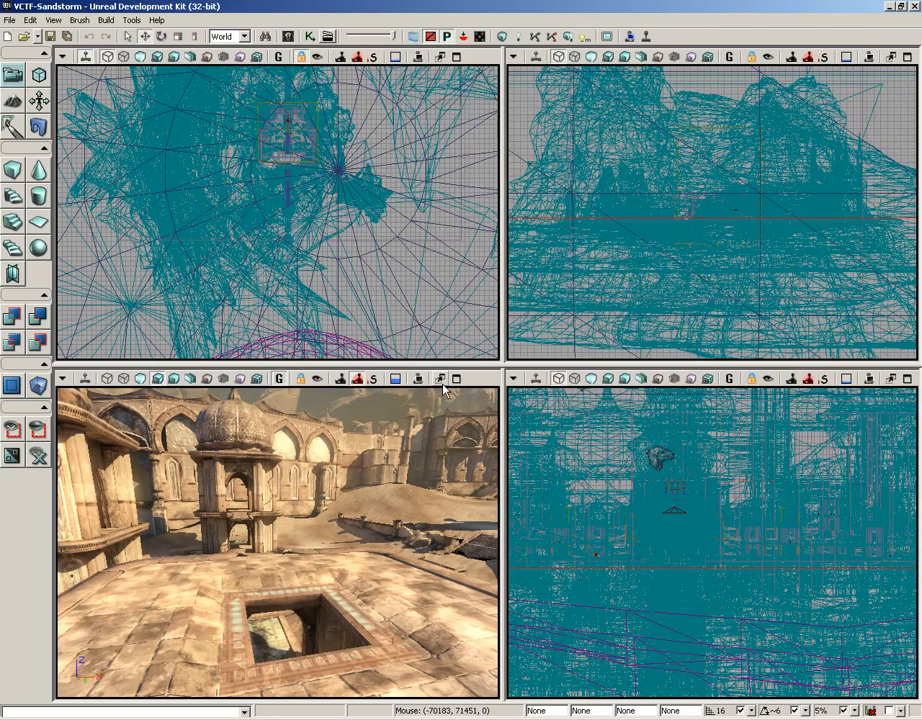
mouse_move(452, 379)
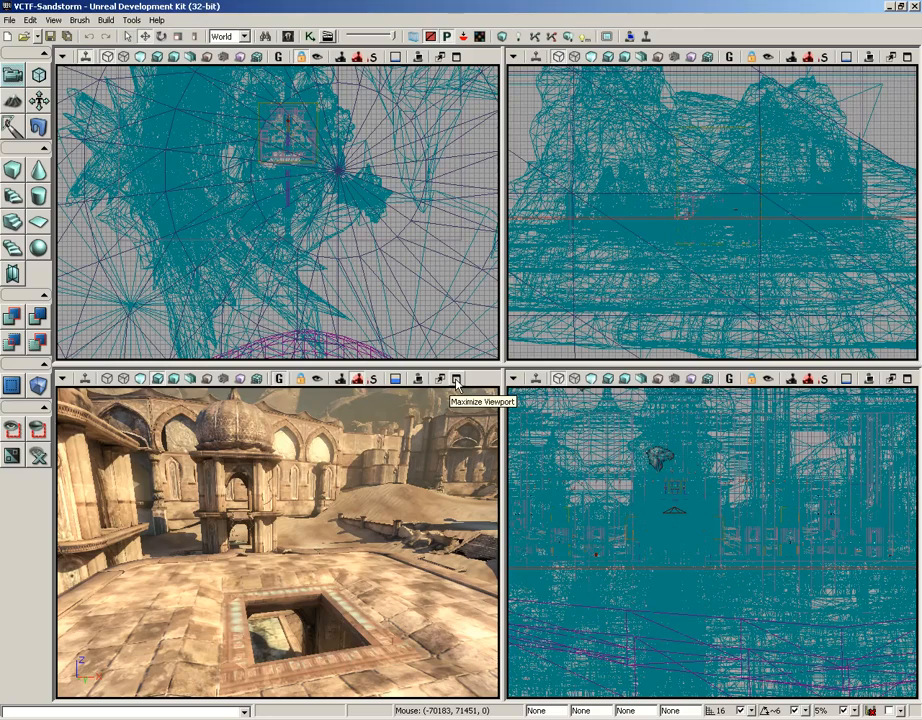
click(454, 378)
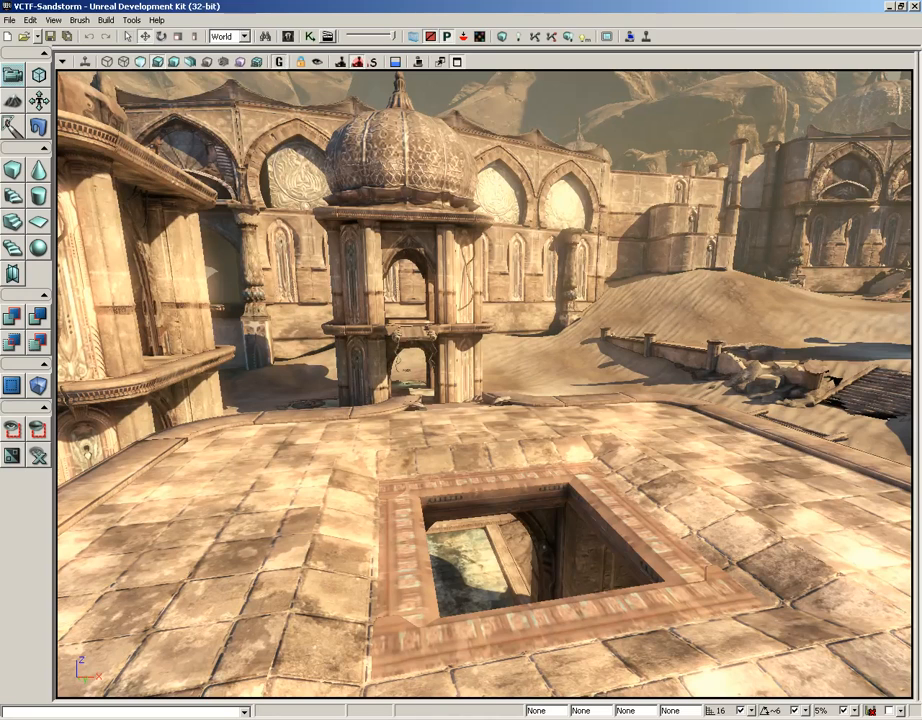
mouse_move(456, 62)
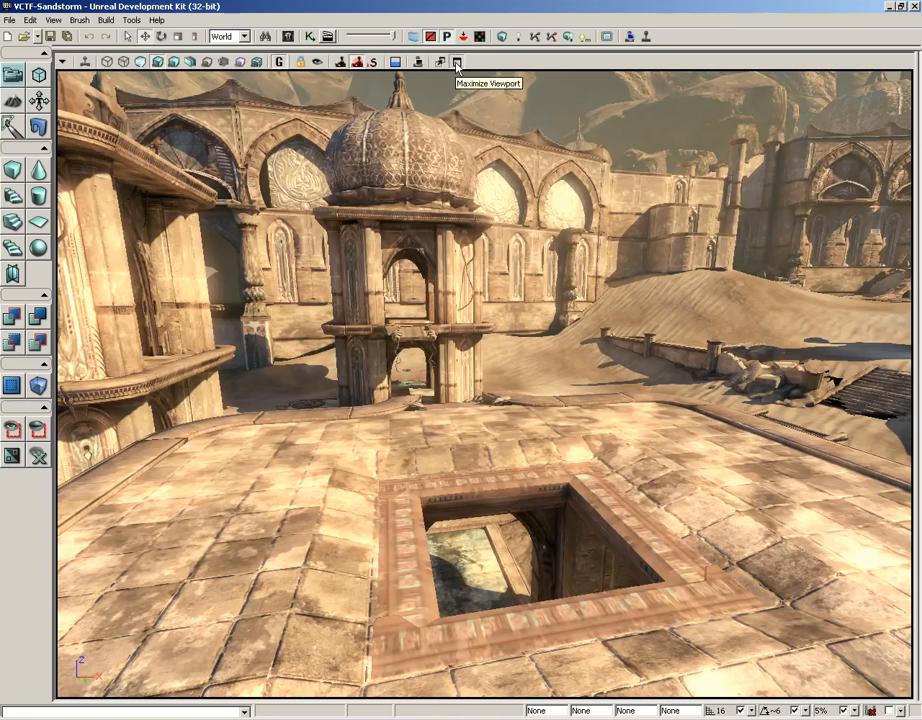
click(456, 62)
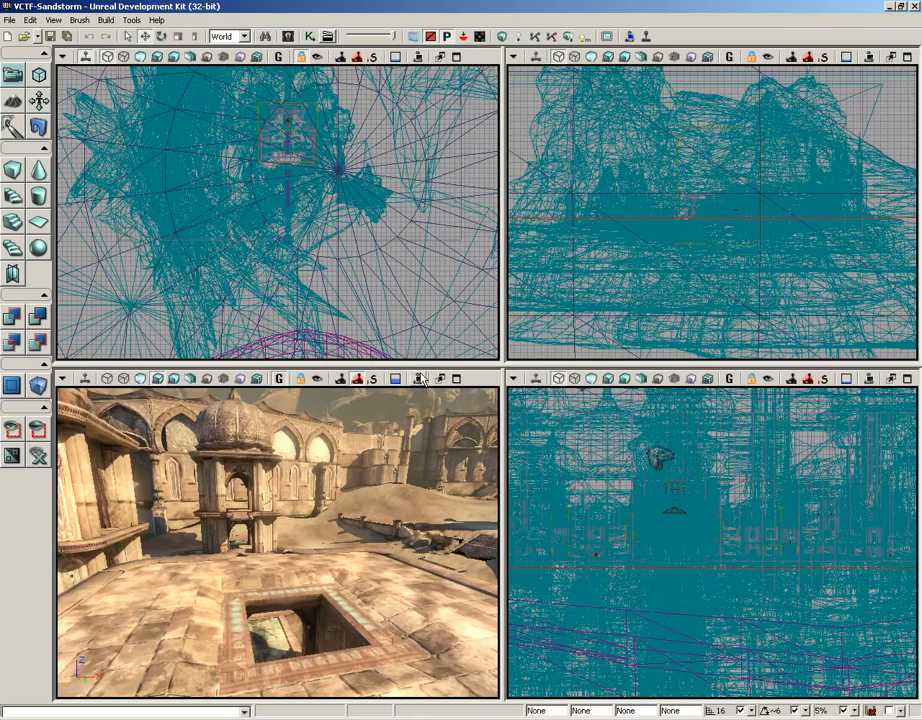
mouse_move(416, 380)
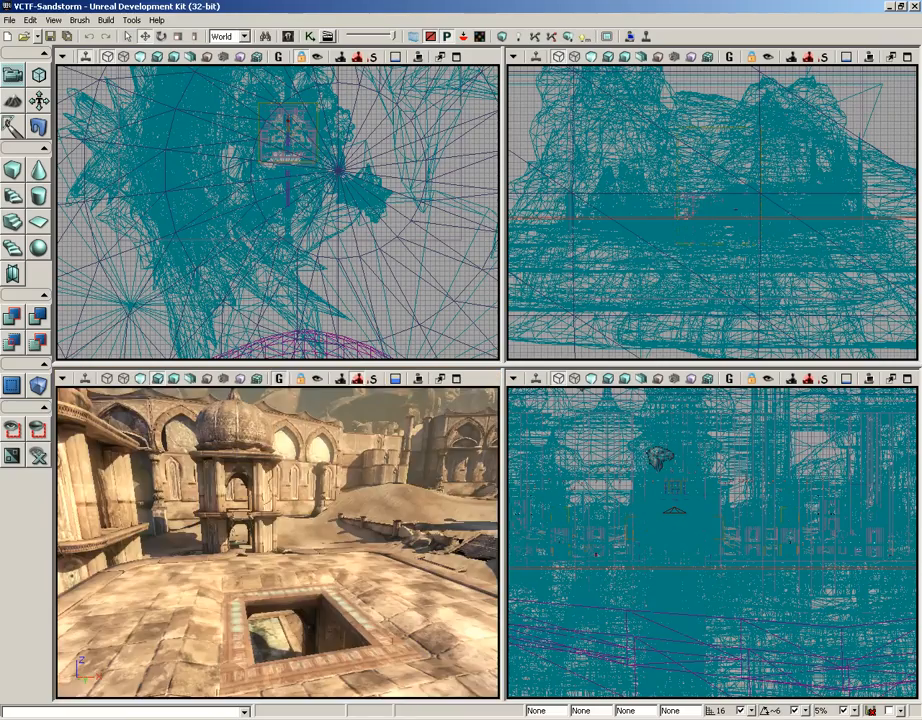
mouse_move(456, 378)
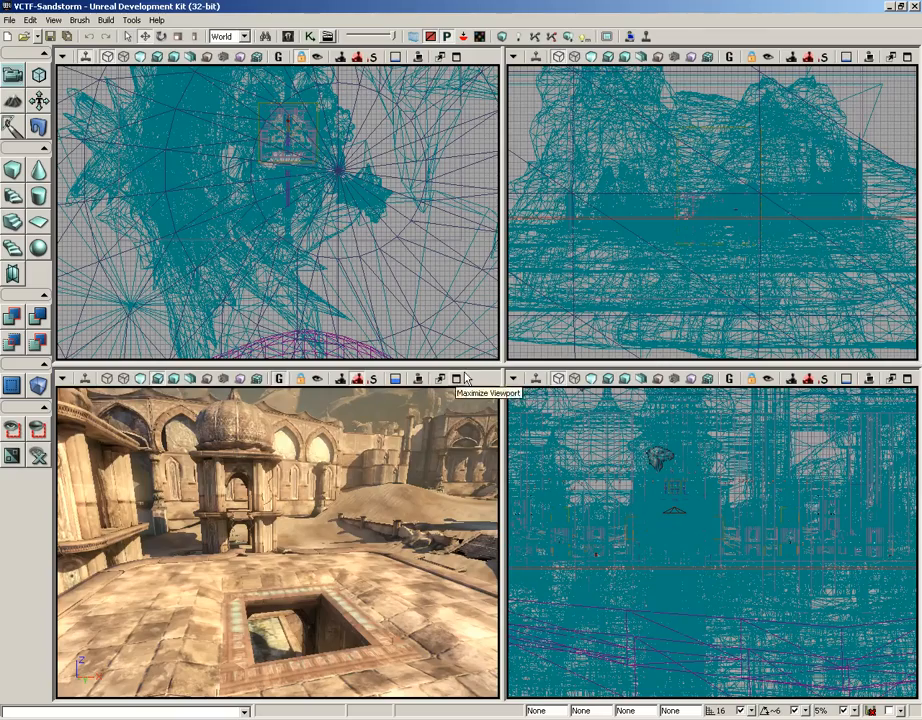